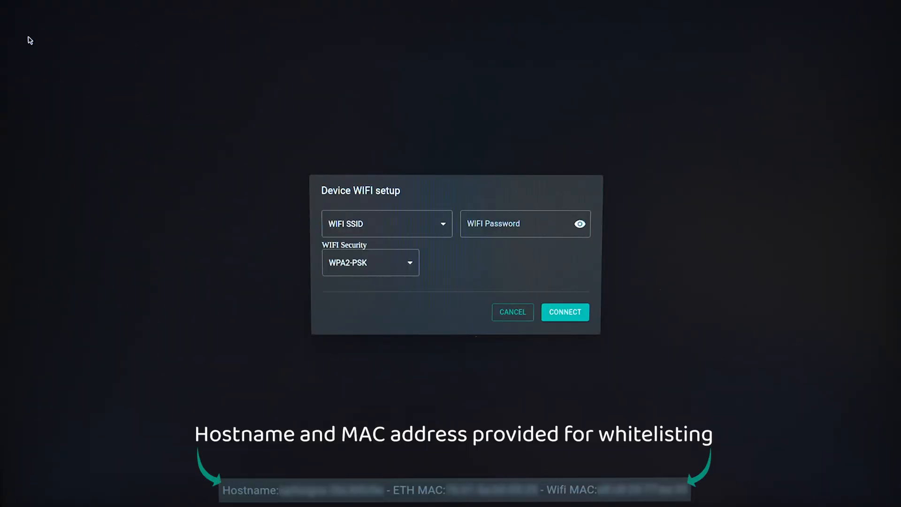
pyautogui.moveTo(66, 126)
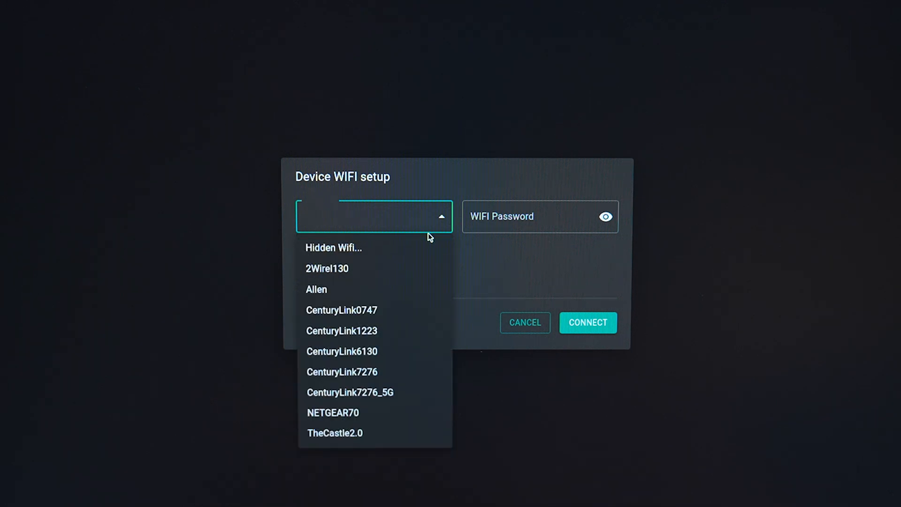
pyautogui.moveTo(369, 254)
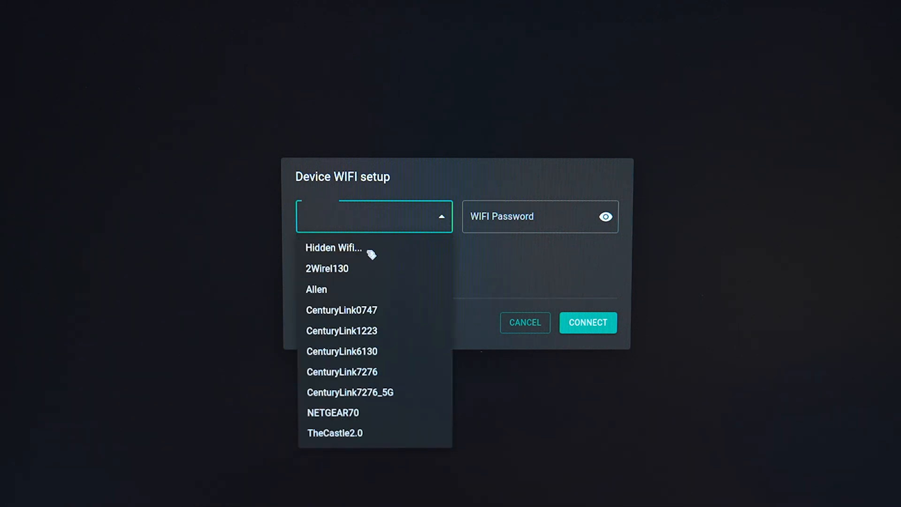
pyautogui.moveTo(404, 356)
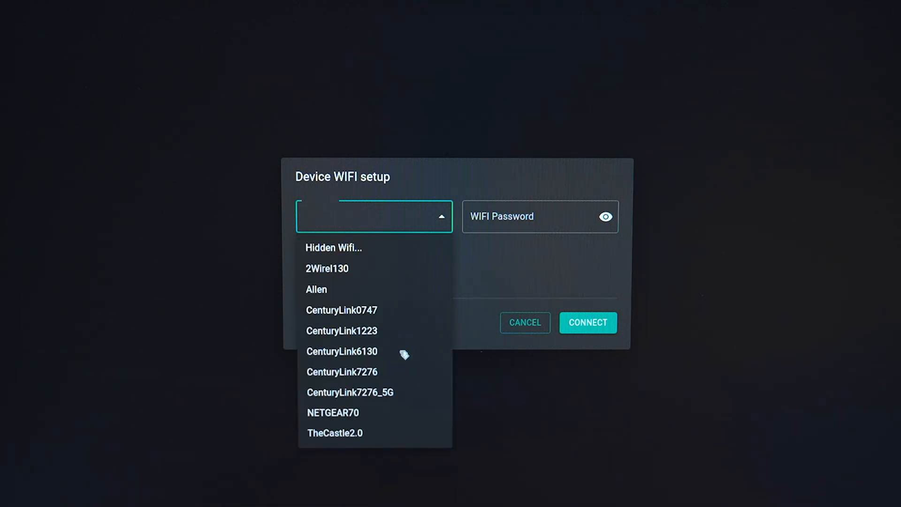
# - Connect the player to CenturyLink7276_5G with WPA2-PSK security to reach the pairing code screen
pyautogui.click(350, 392)
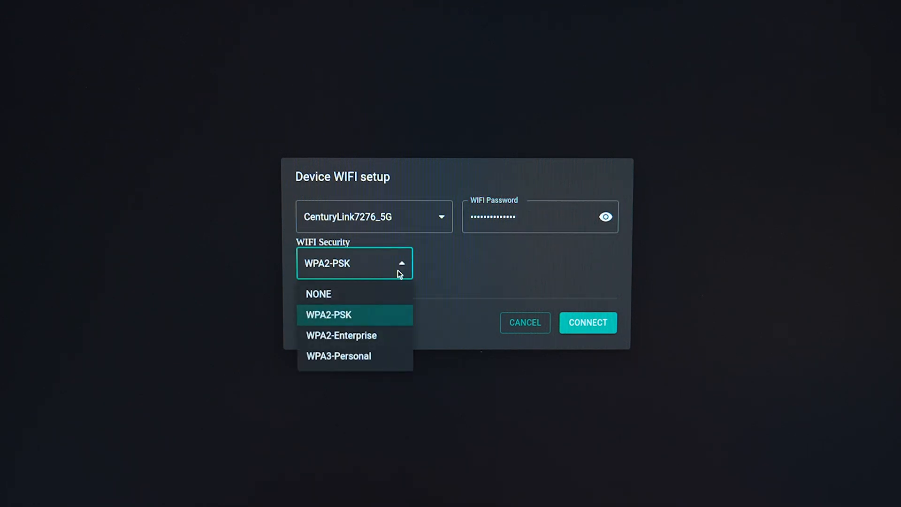
pyautogui.moveTo(383, 327)
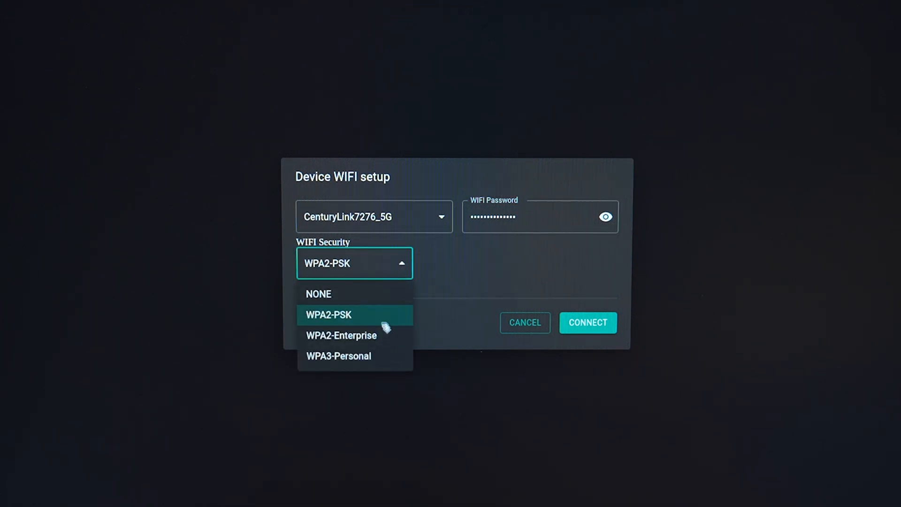
pyautogui.moveTo(381, 295)
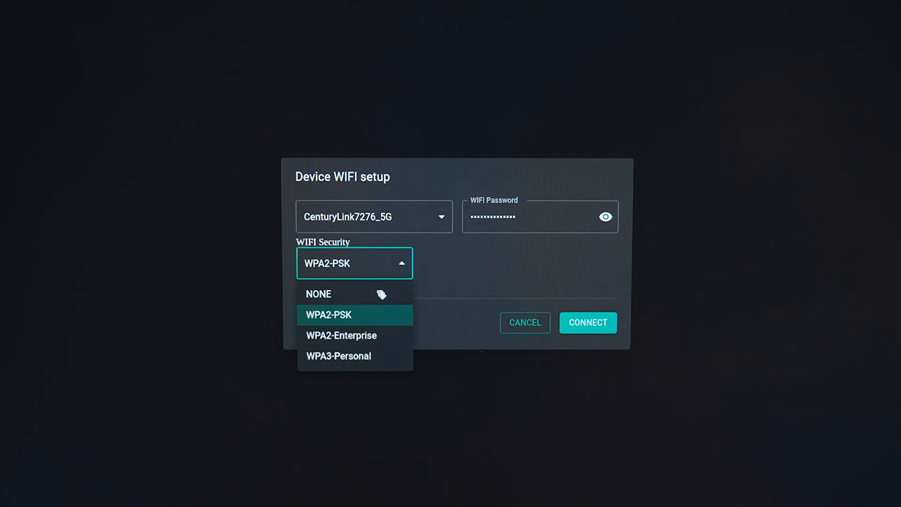
pyautogui.moveTo(379, 299)
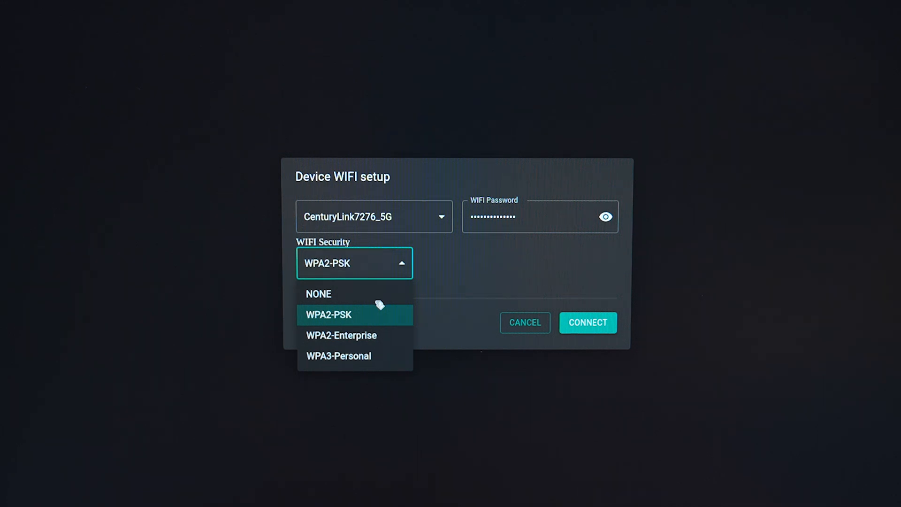
pyautogui.click(328, 315)
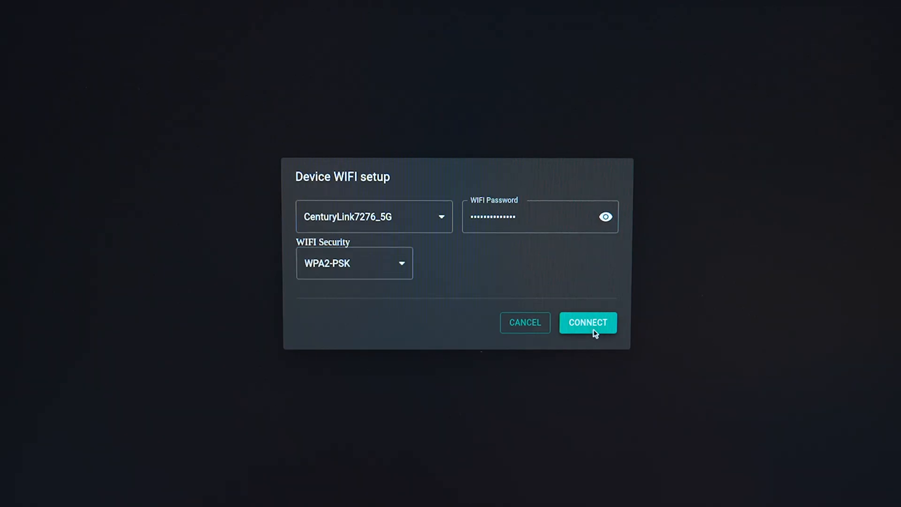
pyautogui.click(589, 323)
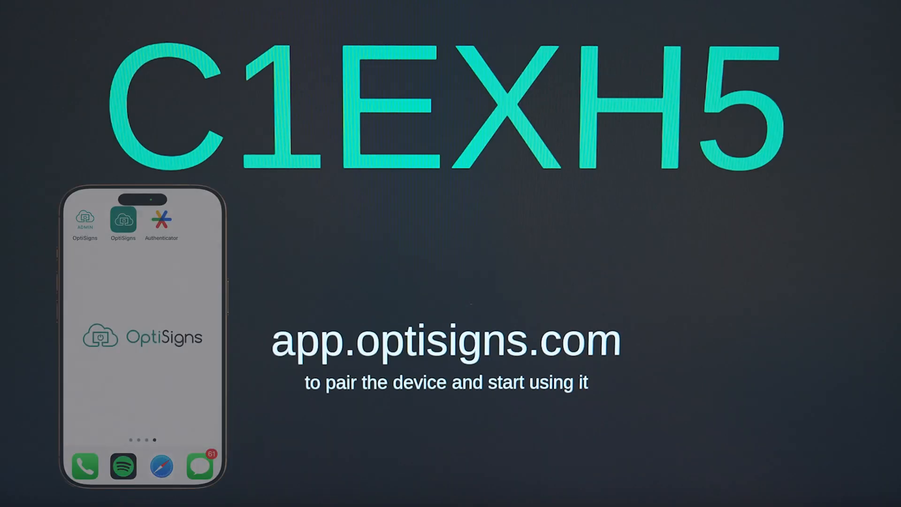
# - Pair the player with code C1EXH5 via app.optisigns.com and let it load its logo screen
pyautogui.click(123, 221)
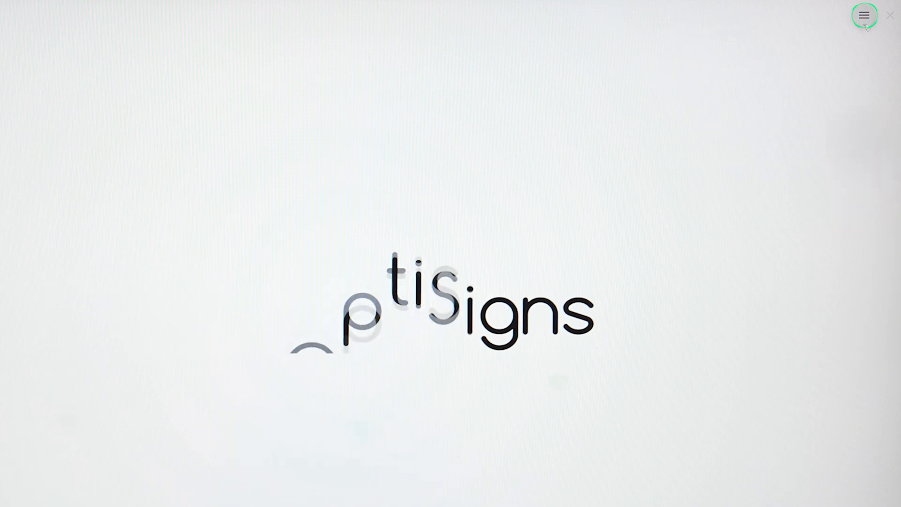
# - Show the About dialog with version 5.6.32, cache use and connected server/internet status
pyautogui.click(866, 15)
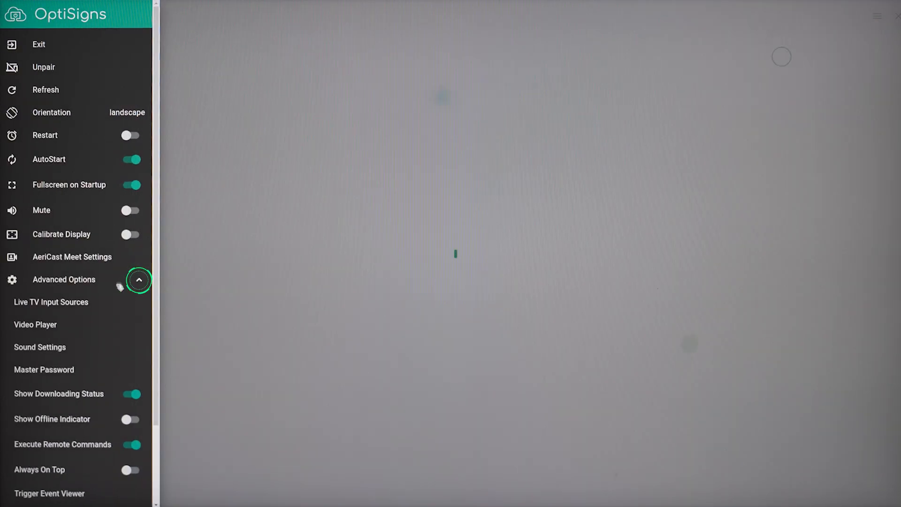
pyautogui.scroll(-3)
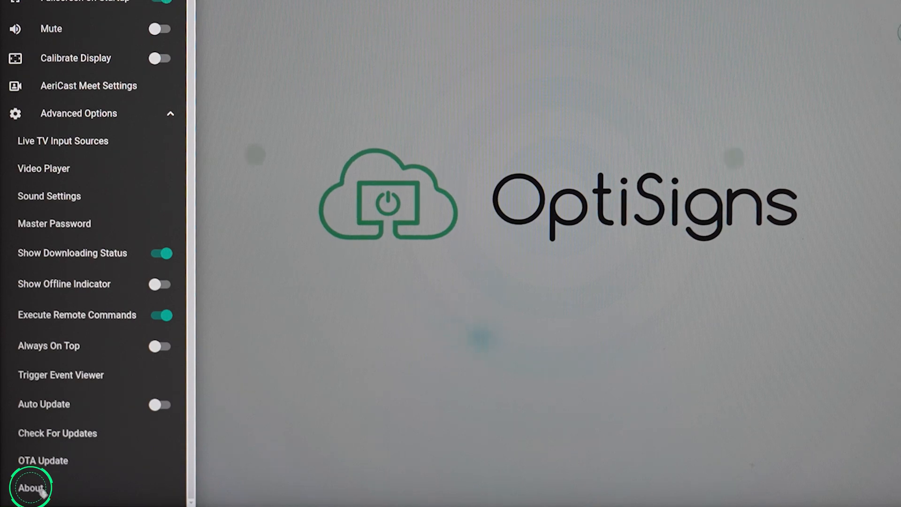
pyautogui.click(27, 487)
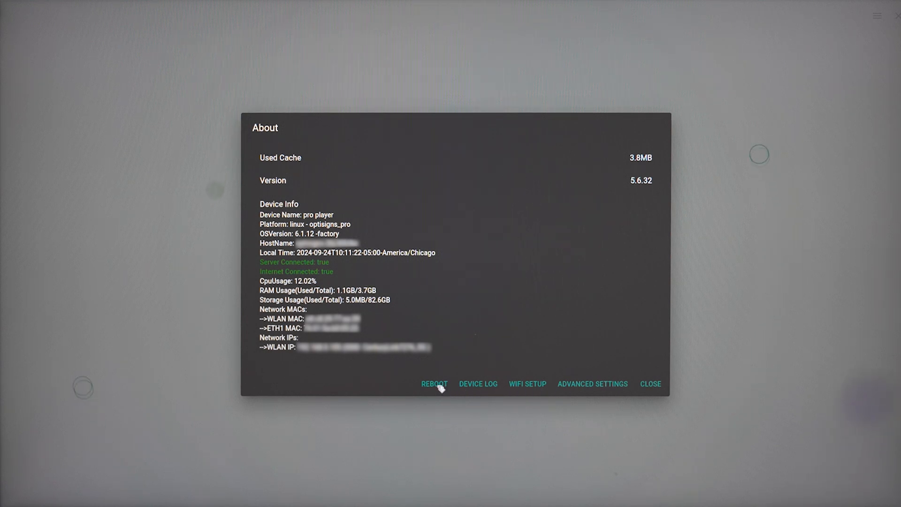
pyautogui.moveTo(520, 397)
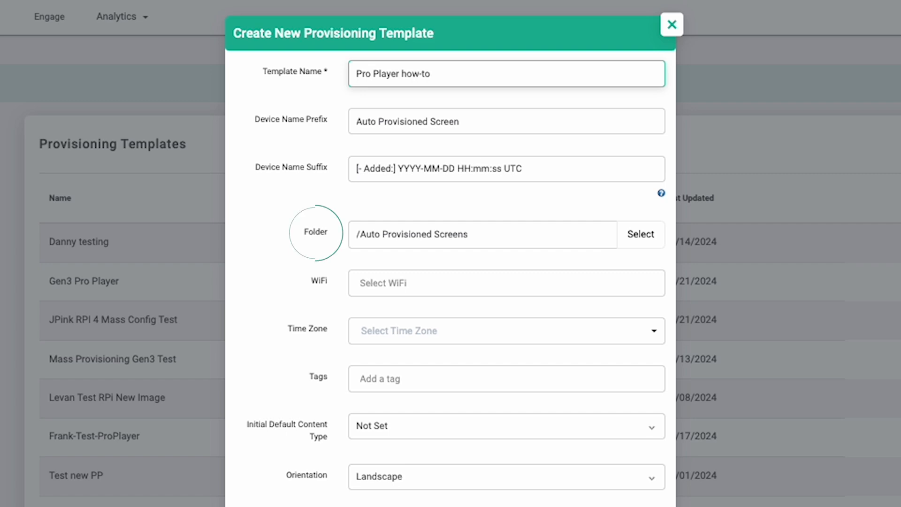
# - Create the 'Pro Player how-to' provisioning template and choose the default asset's scaling
pyautogui.click(673, 23)
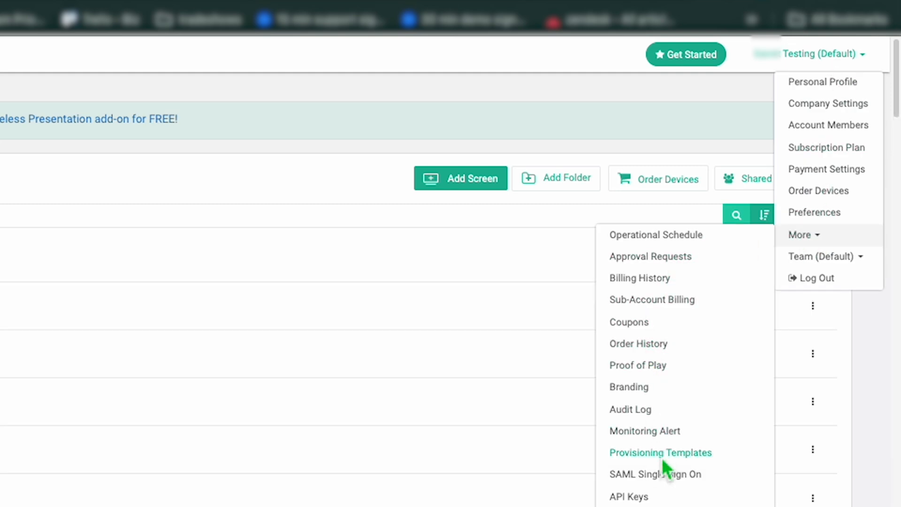
pyautogui.click(660, 453)
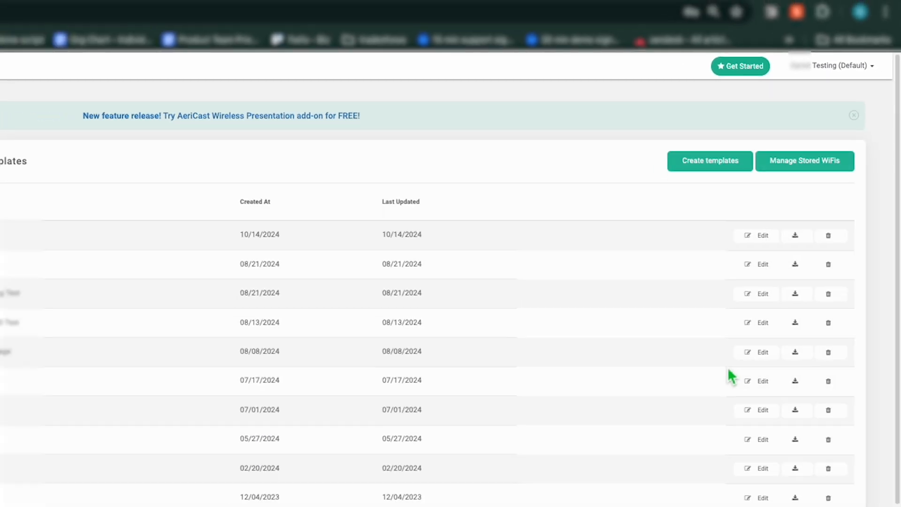
pyautogui.click(710, 161)
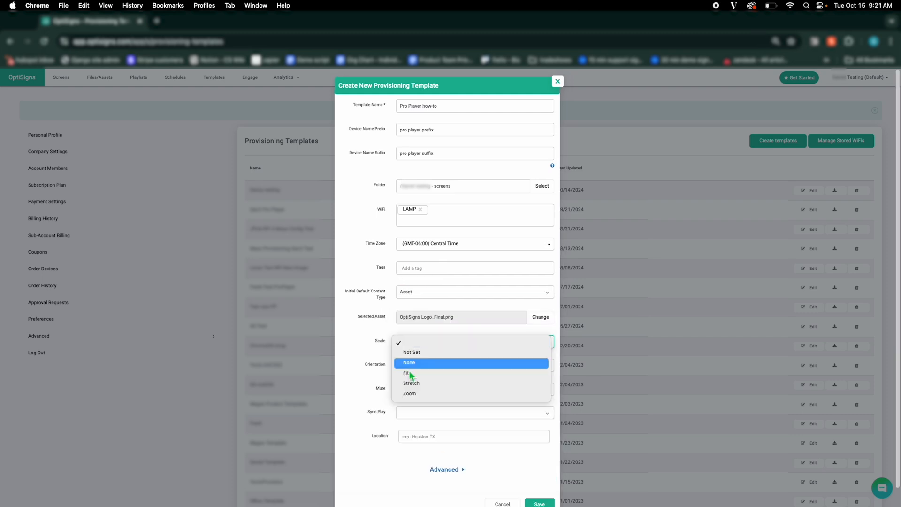
pyautogui.click(406, 373)
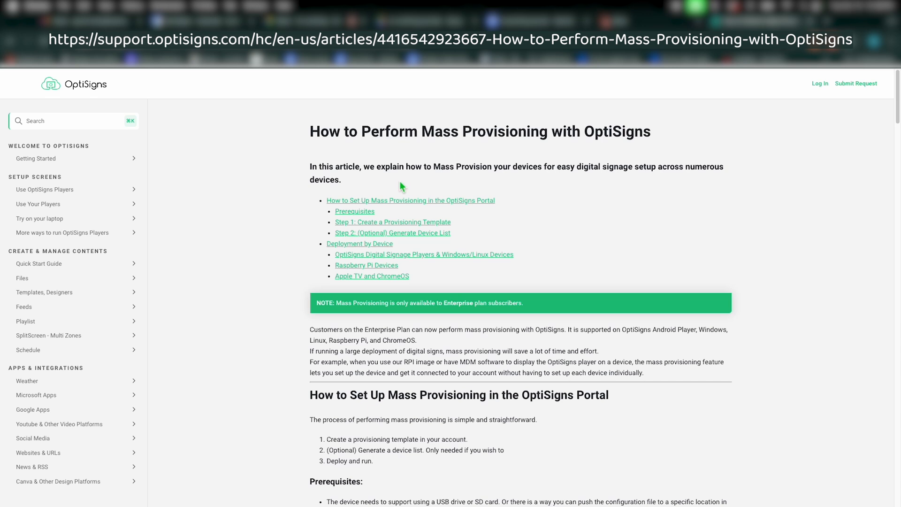
pyautogui.moveTo(893, 109)
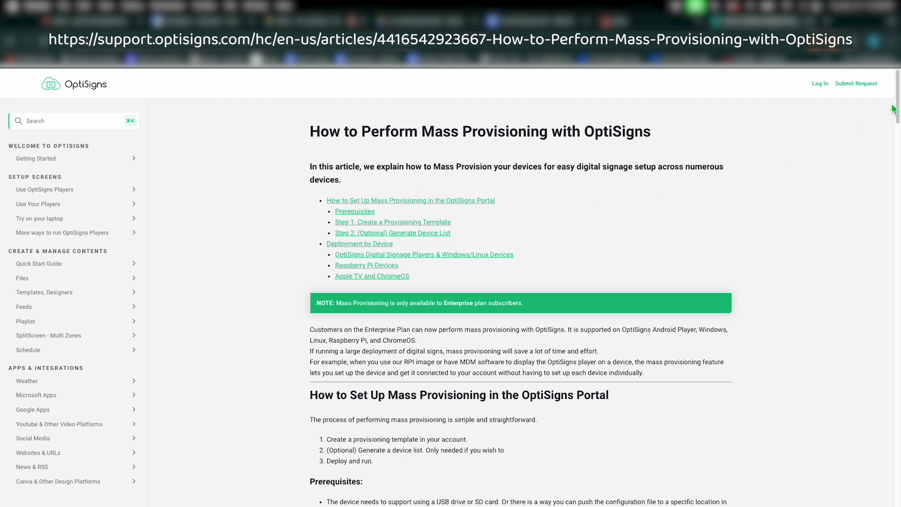
# - Finish the Mass Provisioning article and return to the Screens list showing PRO PLAYER online
pyautogui.scroll(-3)
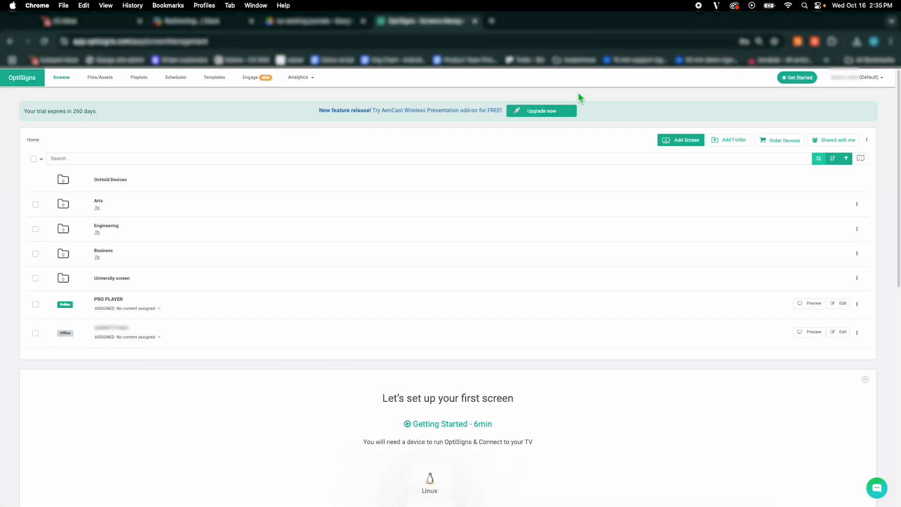
pyautogui.moveTo(856, 134)
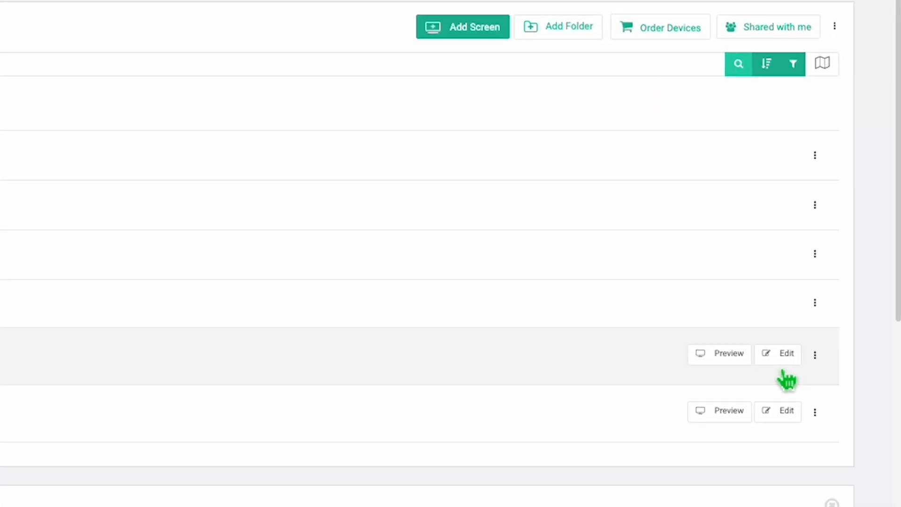
pyautogui.click(785, 353)
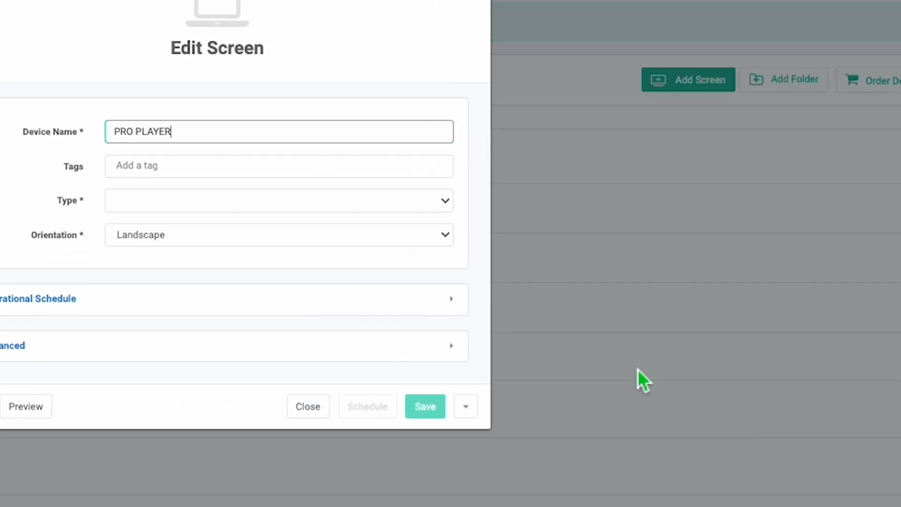
pyautogui.click(684, 367)
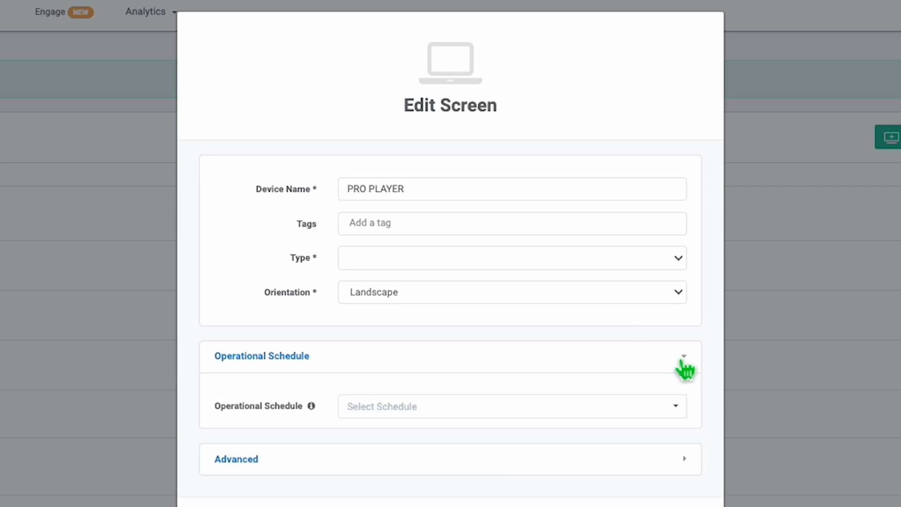
pyautogui.click(506, 407)
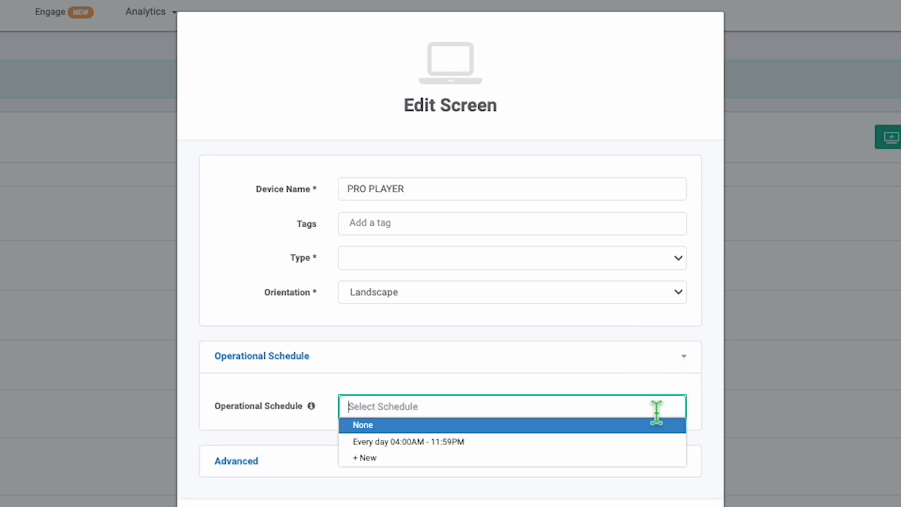
pyautogui.click(364, 457)
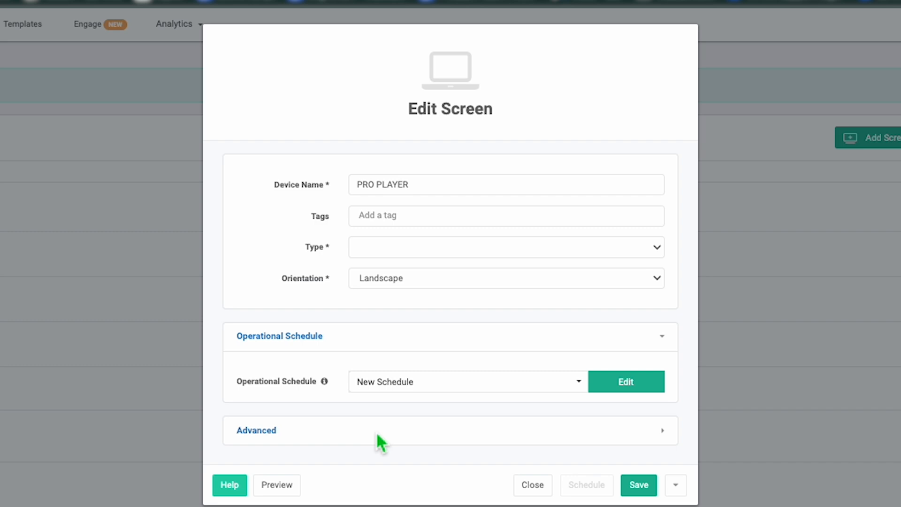
pyautogui.click(626, 382)
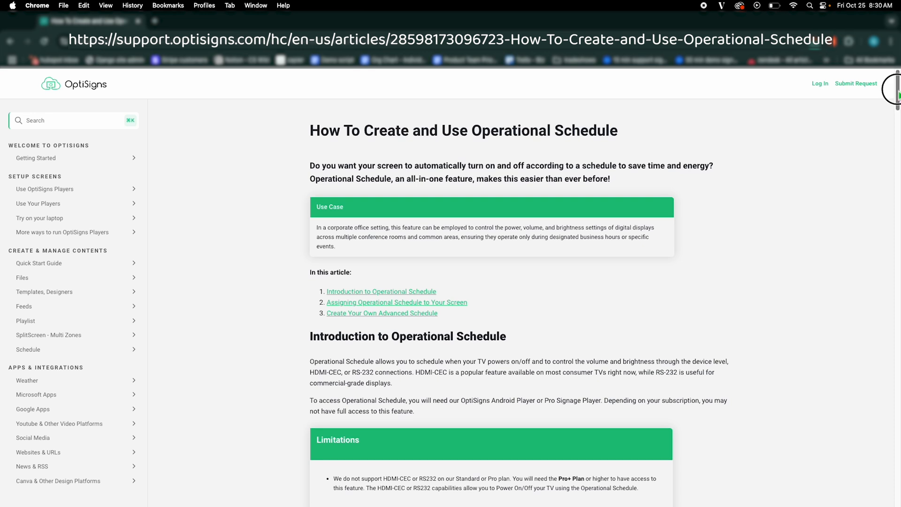
pyautogui.scroll(-3)
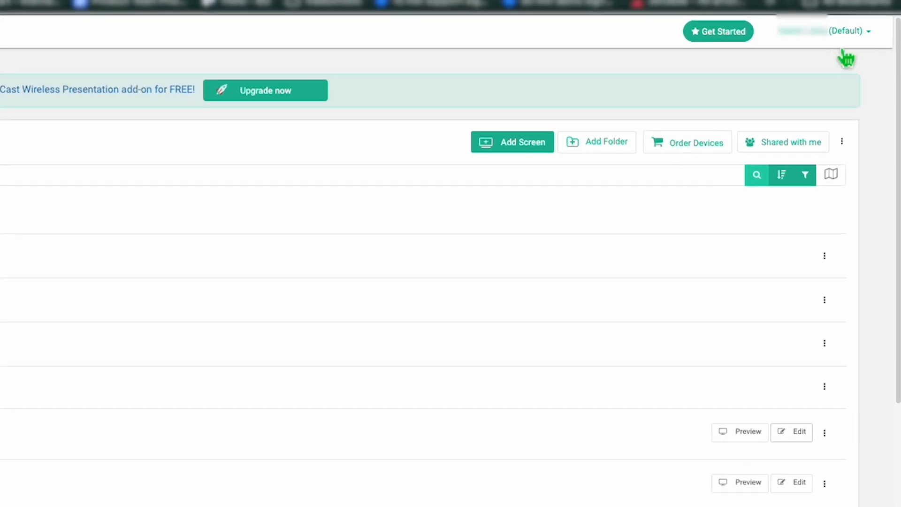
pyautogui.click(846, 31)
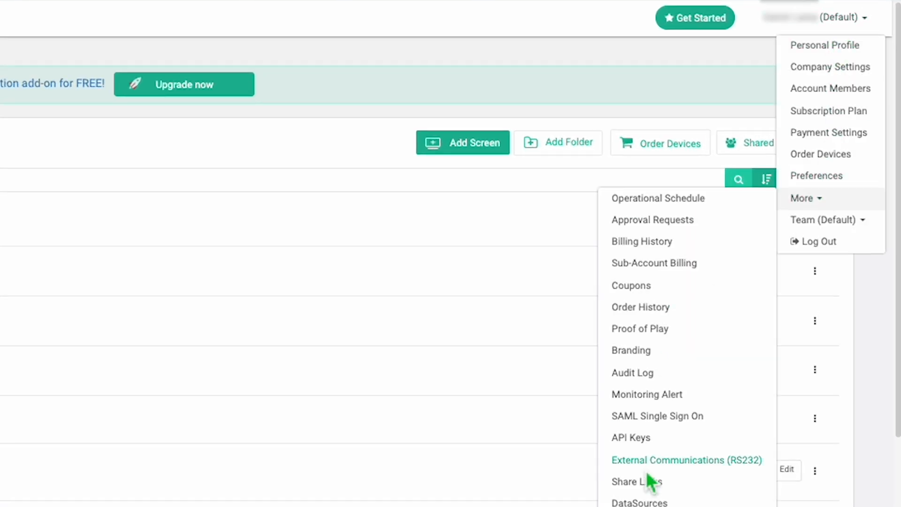
pyautogui.click(687, 460)
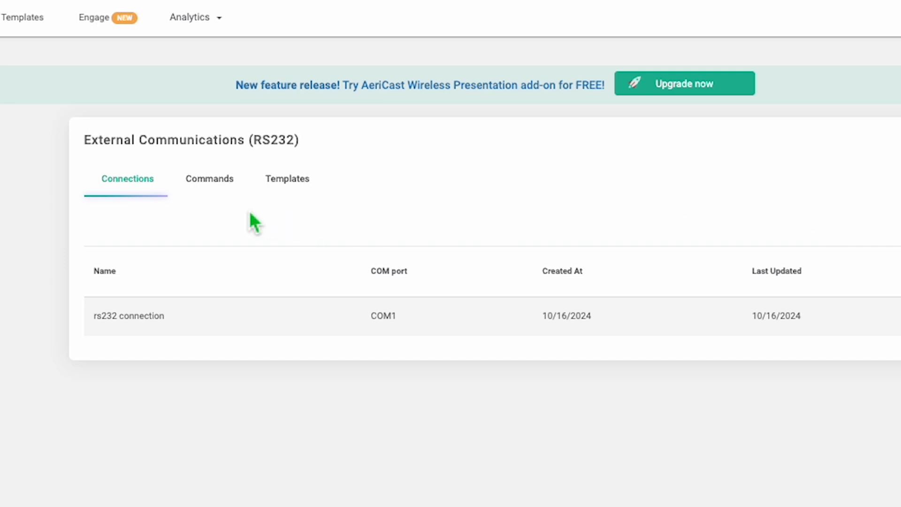
pyautogui.click(209, 179)
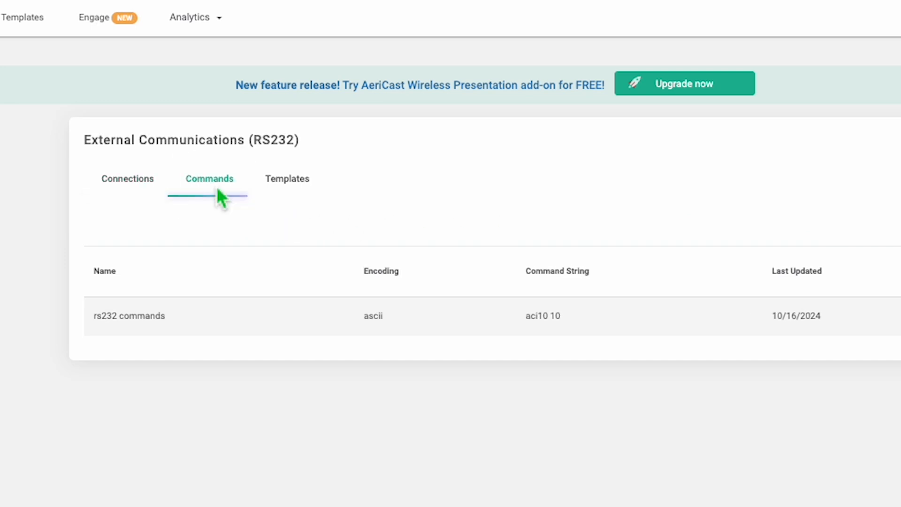
pyautogui.click(287, 178)
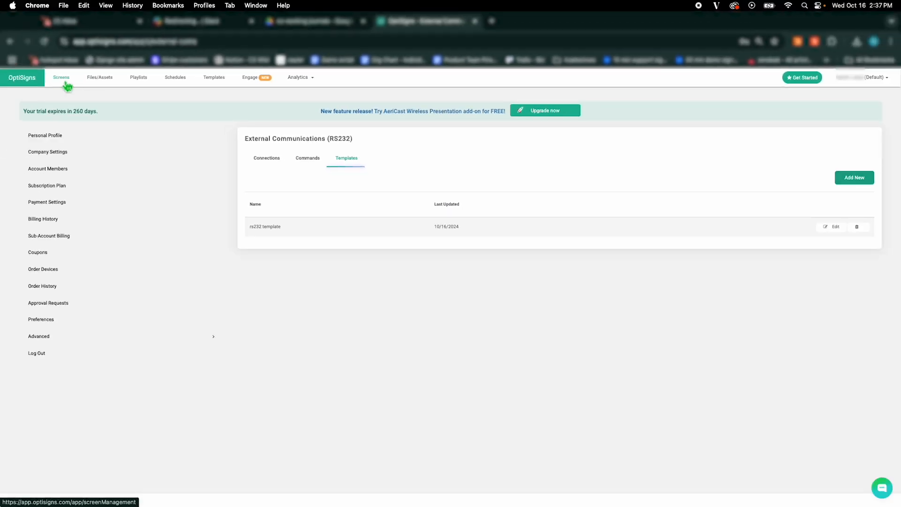
pyautogui.click(61, 78)
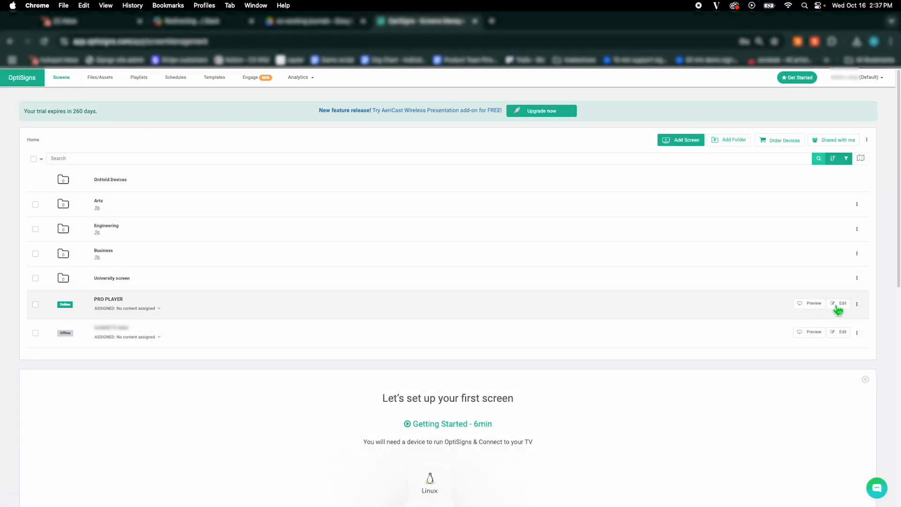
# - Enable External COM on the PRO PLAYER screen using the rs232 connection
pyautogui.click(842, 303)
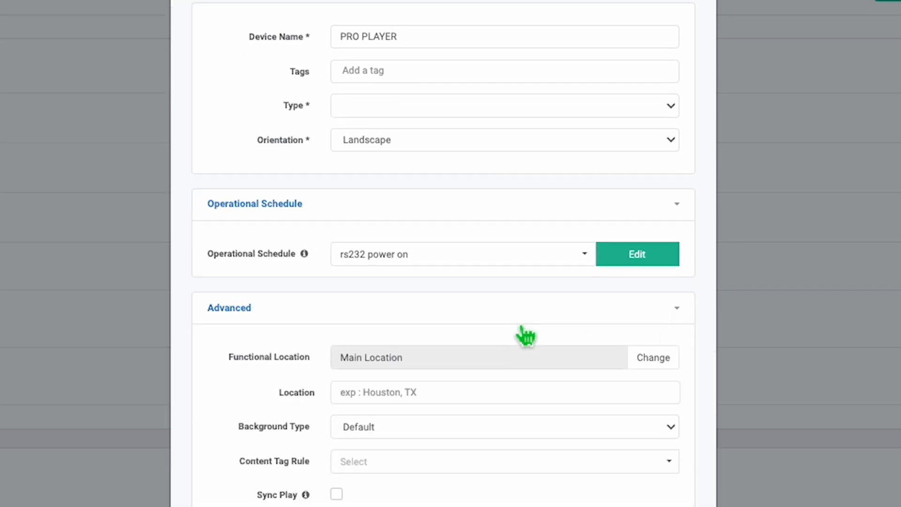
pyautogui.scroll(-3)
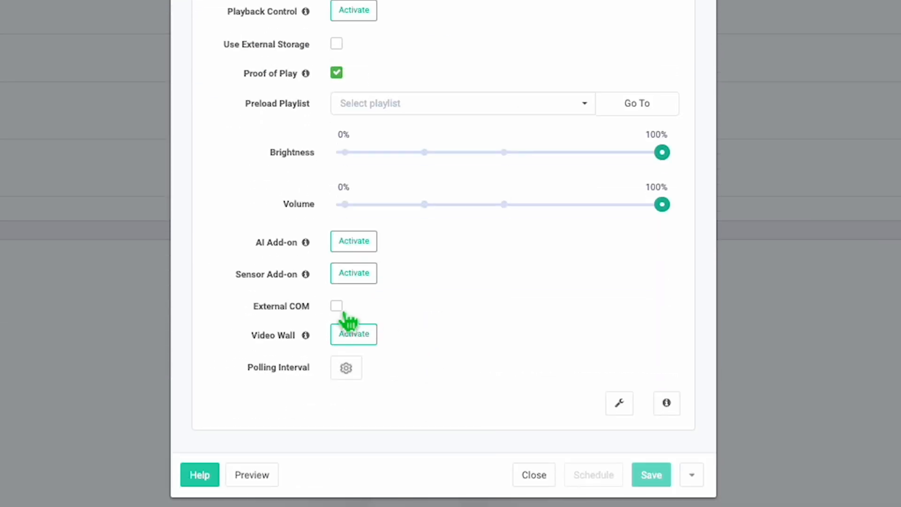
pyautogui.click(336, 306)
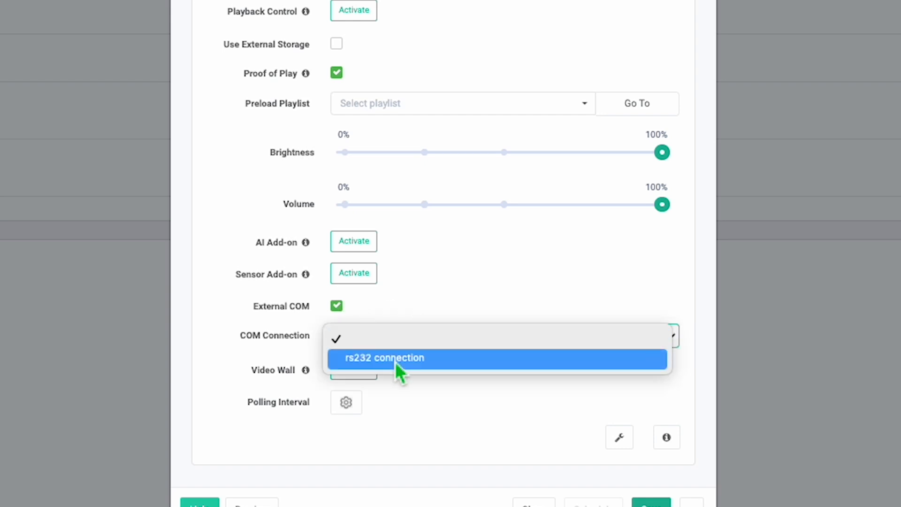
pyautogui.click(385, 357)
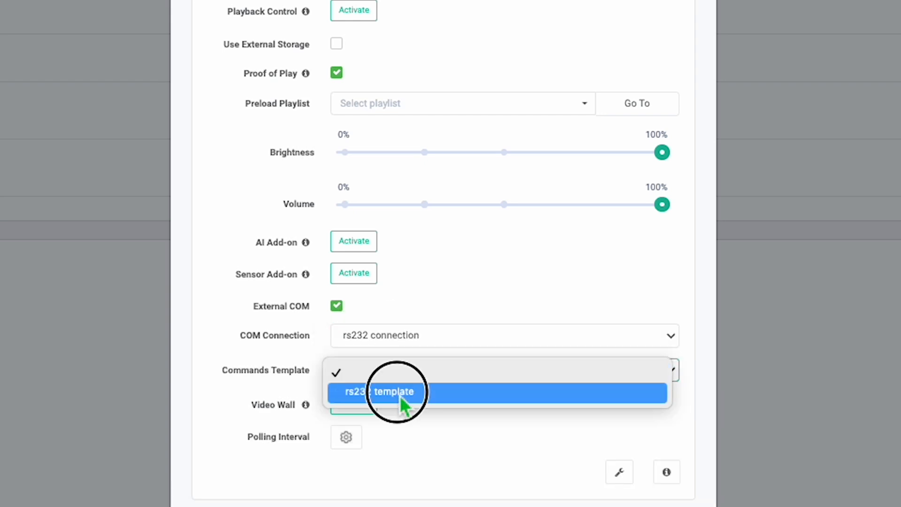